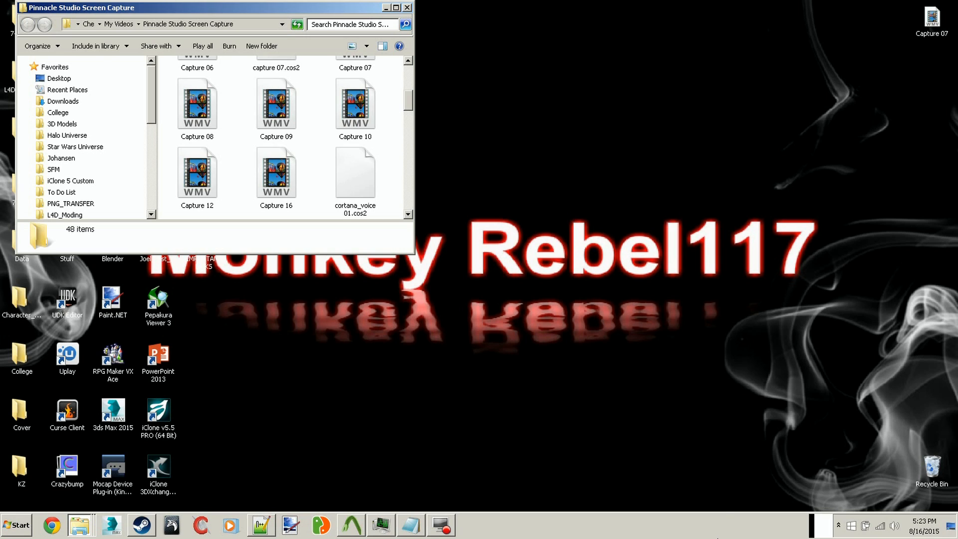
- Close the Pinnacle Studio Screen Capture folder window to reveal the desktop
click(407, 7)
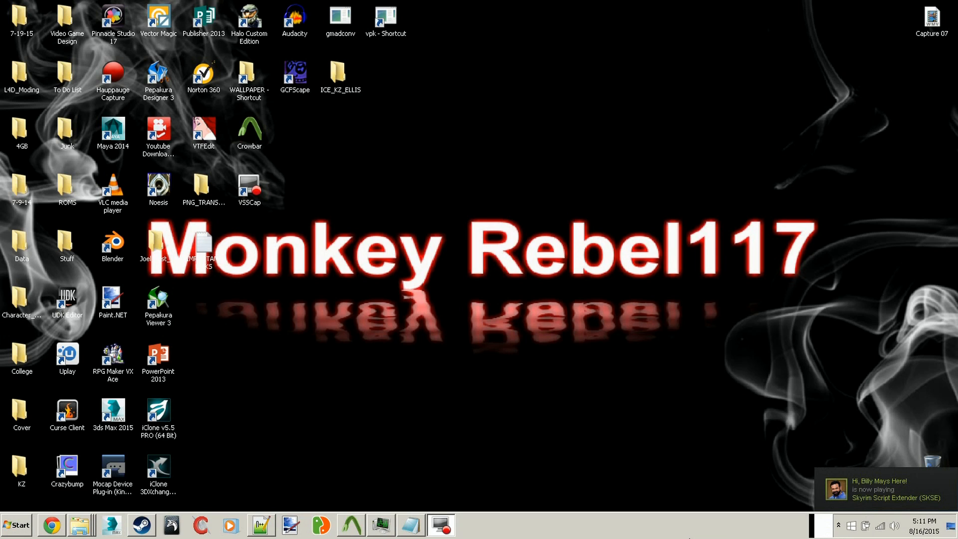
mouse_move(689, 526)
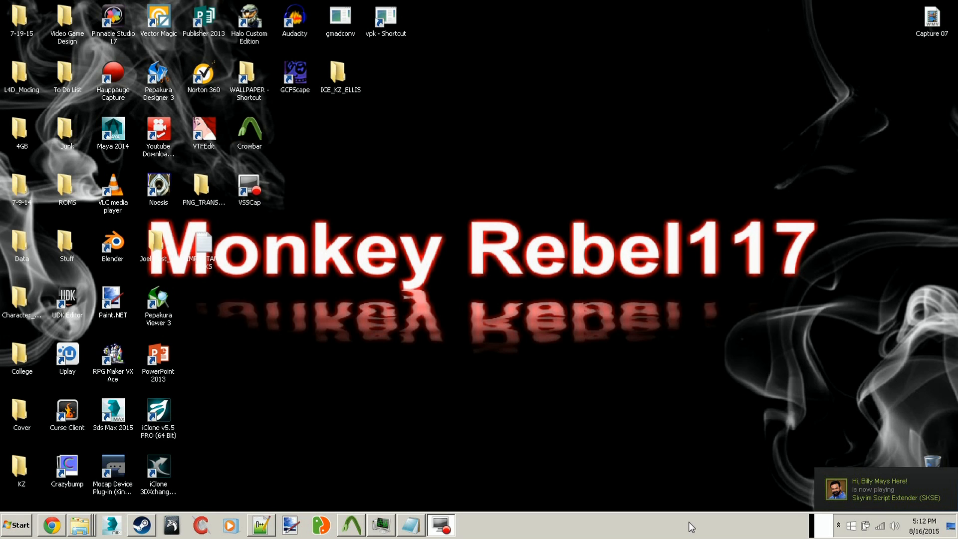
- Open the latest Crowbar 7z release link, then close the Google Drive preview tab
click(51, 525)
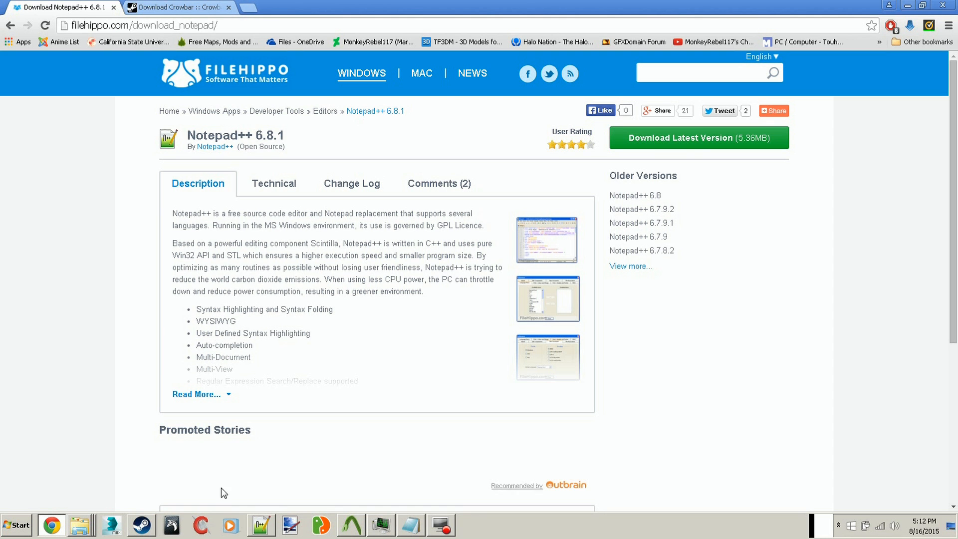
mouse_move(178, 127)
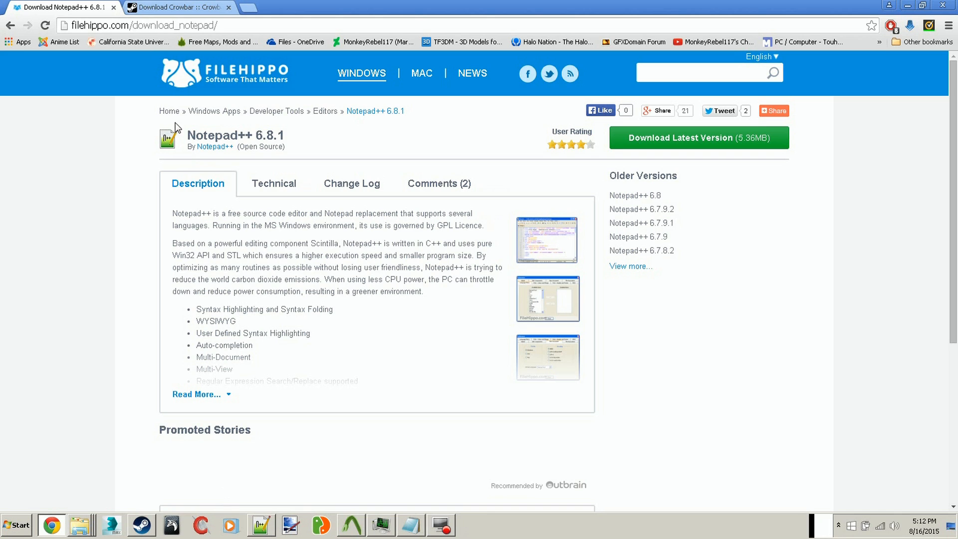
click(177, 6)
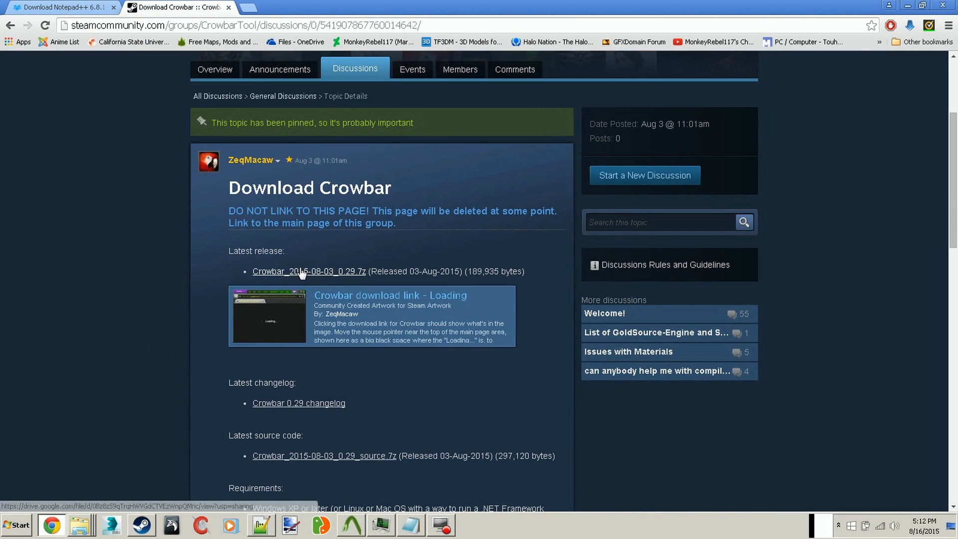
mouse_move(299, 278)
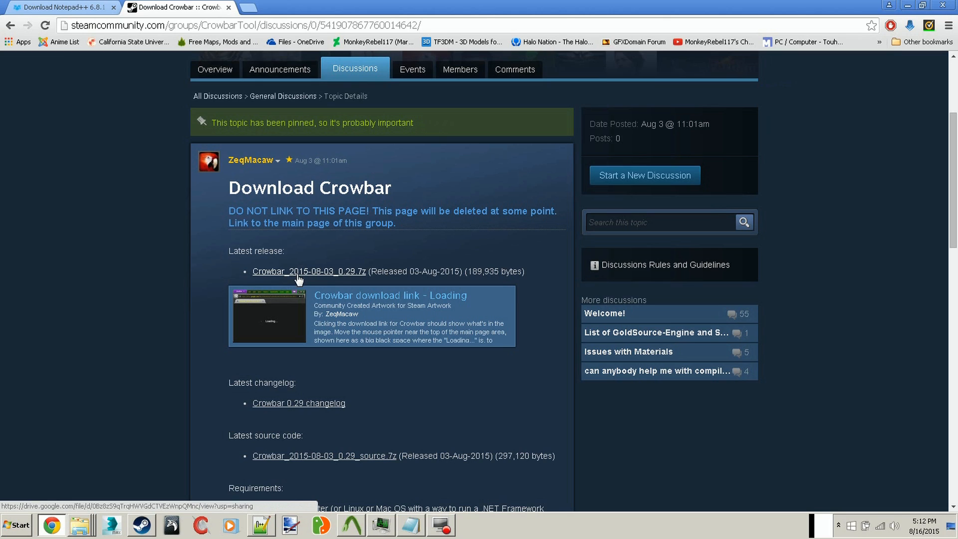
click(308, 272)
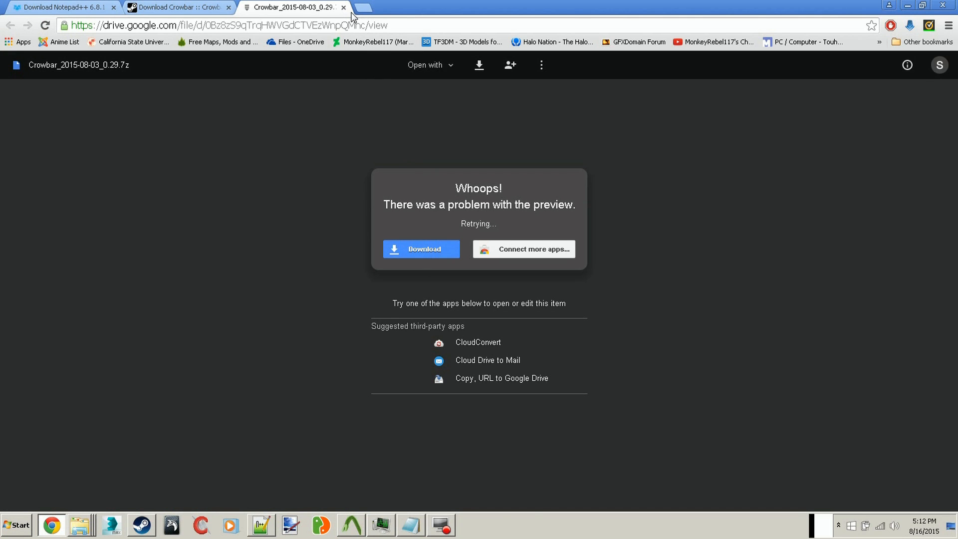
click(61, 8)
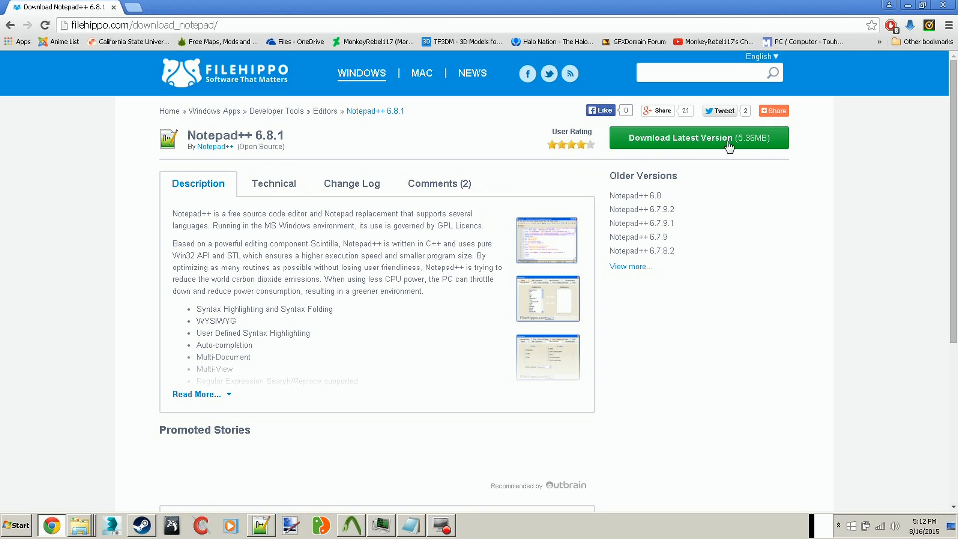
- Start the Notepad++ 6.8.1 download from FileHippo's Download Latest Version button
click(699, 138)
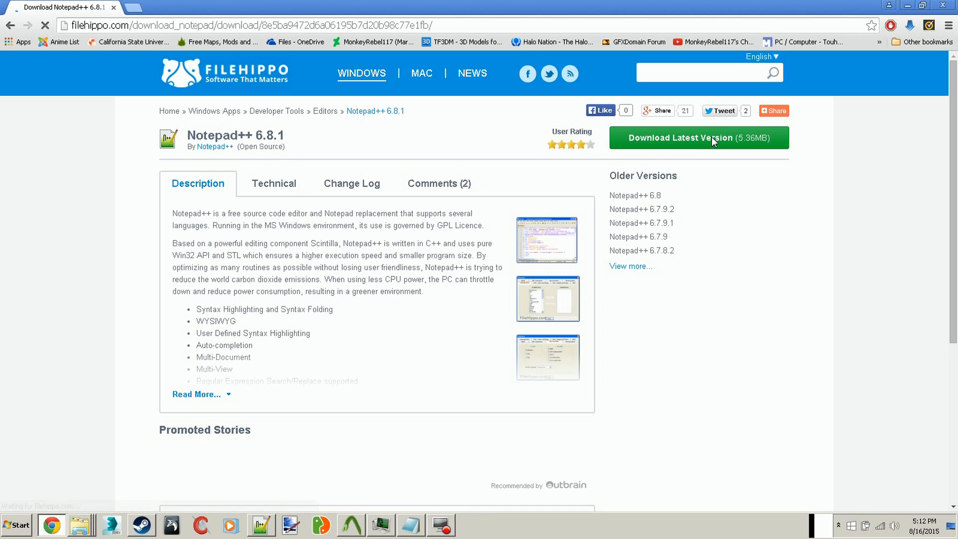
click(697, 137)
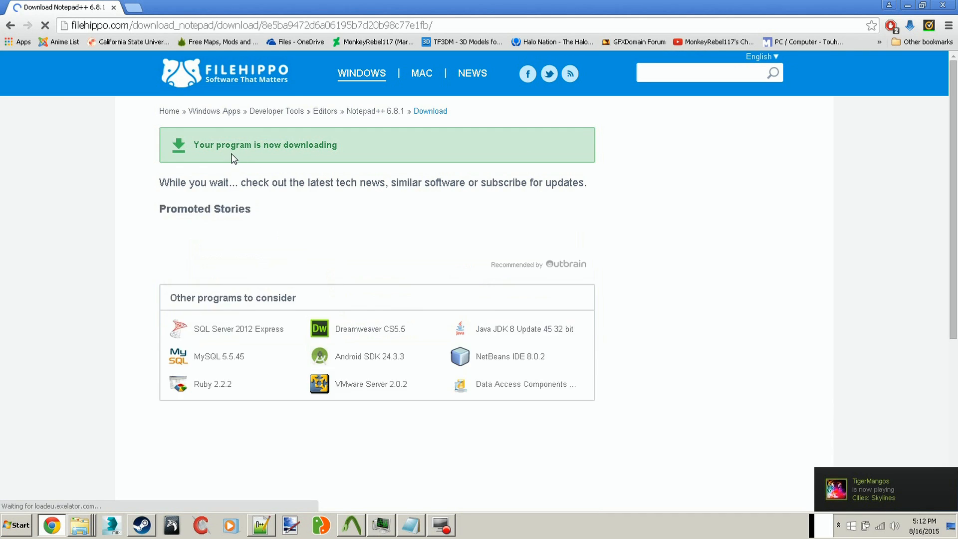
mouse_move(267, 182)
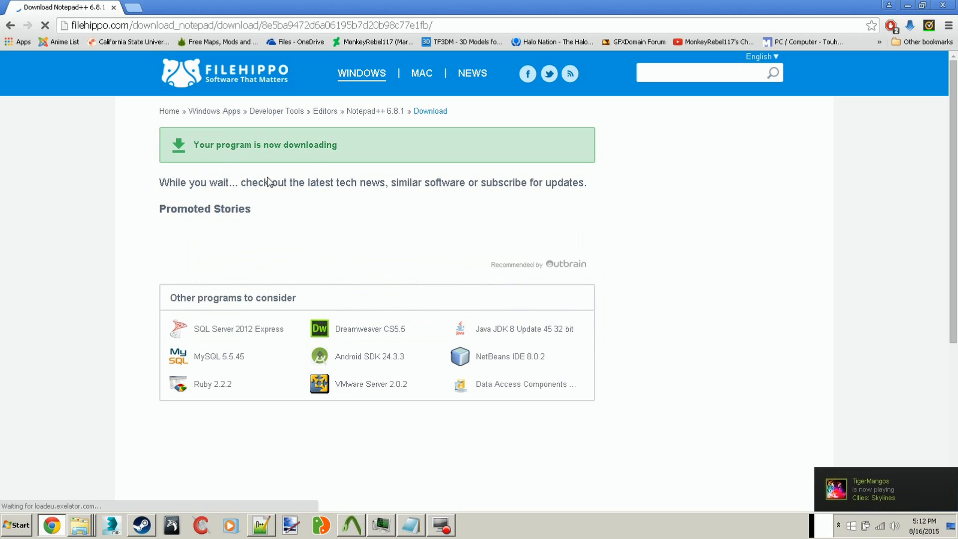
mouse_move(667, 350)
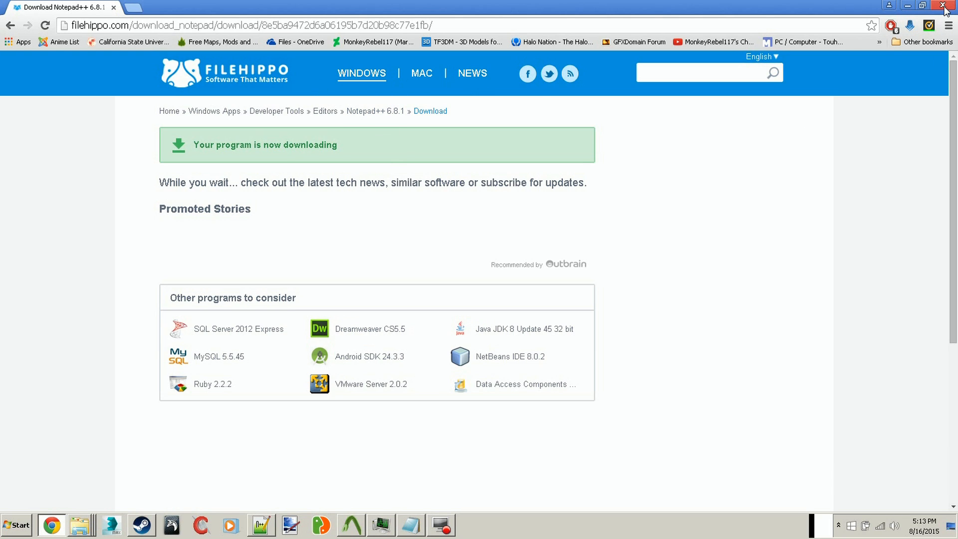
- Close the browser window, leaving the desktop icons visible
click(946, 5)
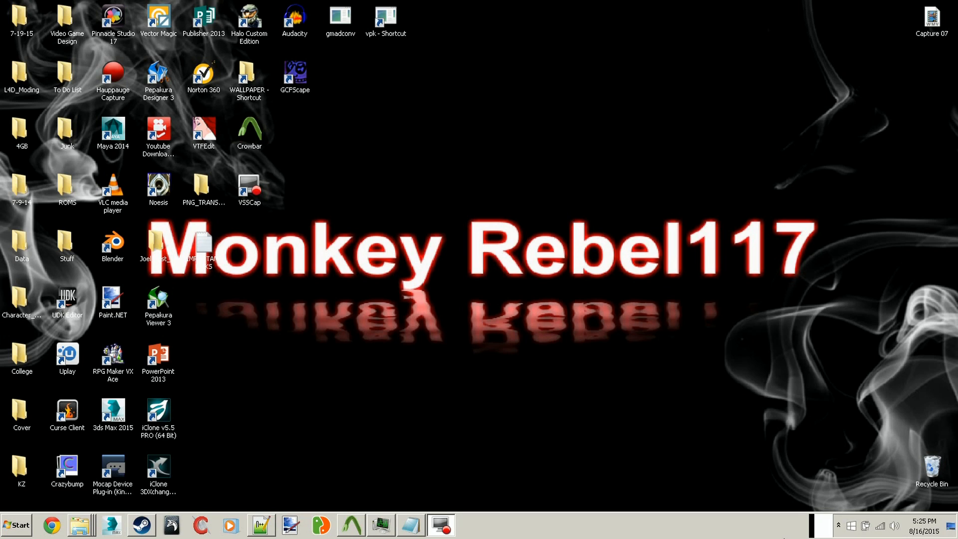
mouse_move(316, 190)
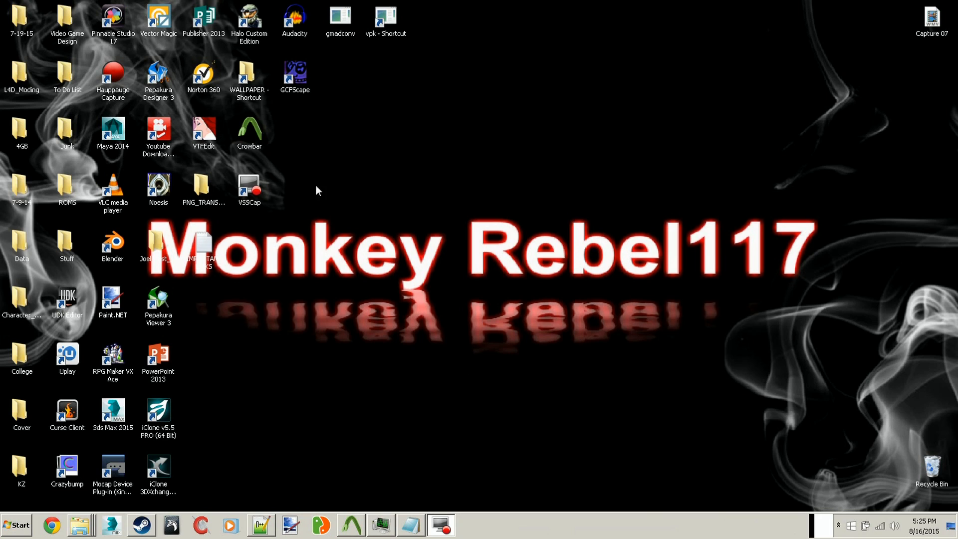
mouse_move(289, 472)
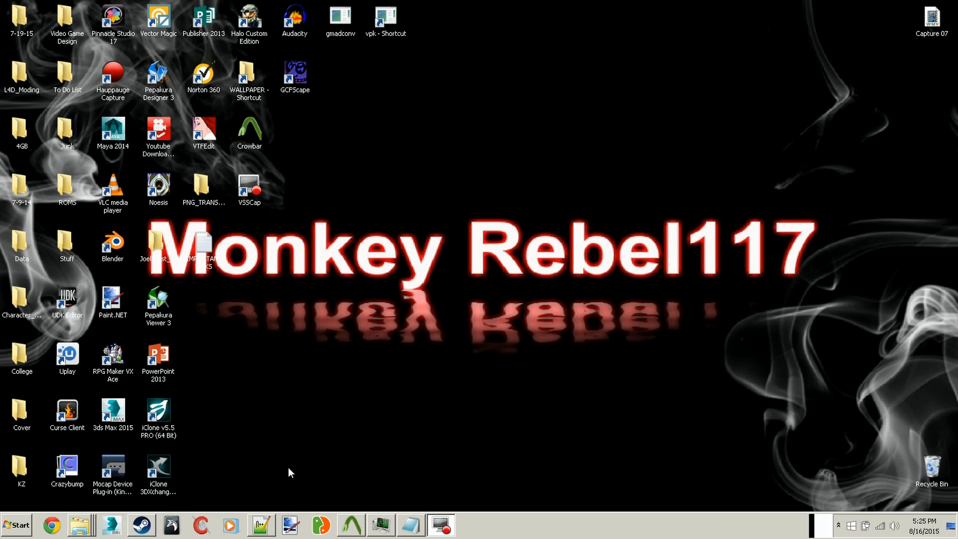
mouse_move(473, 298)
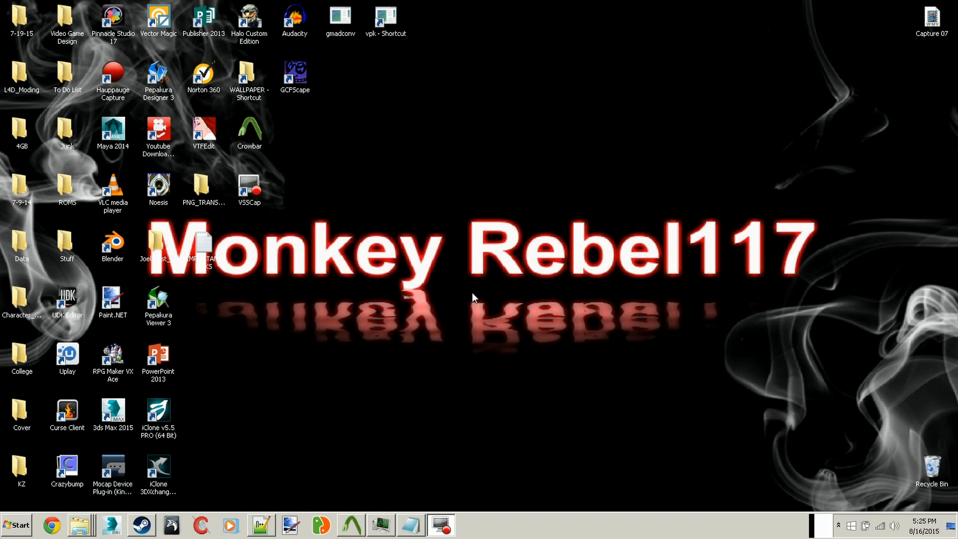
mouse_move(466, 302)
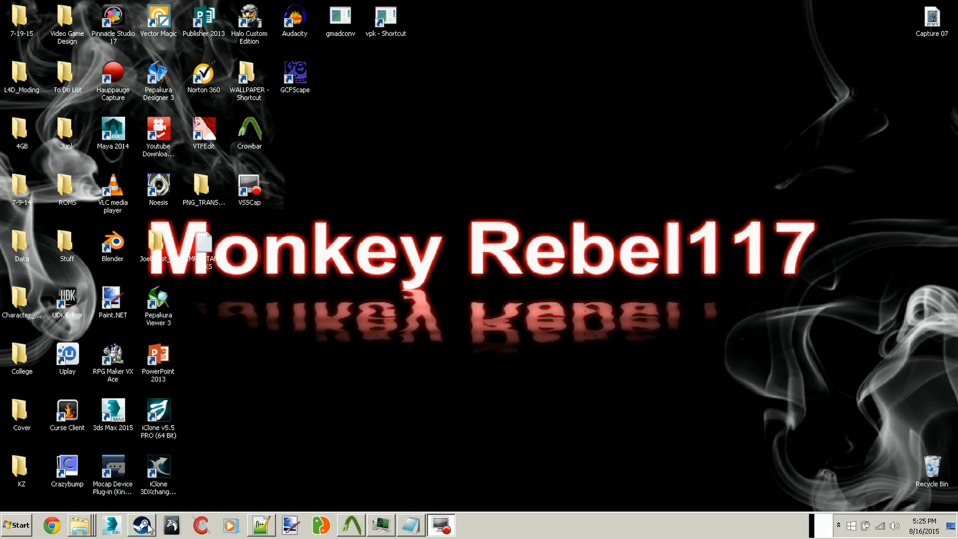
- Search the Steam Workshop for Helghast and view the Helghast Ice Trooper (Assault) ELLIS item
click(141, 524)
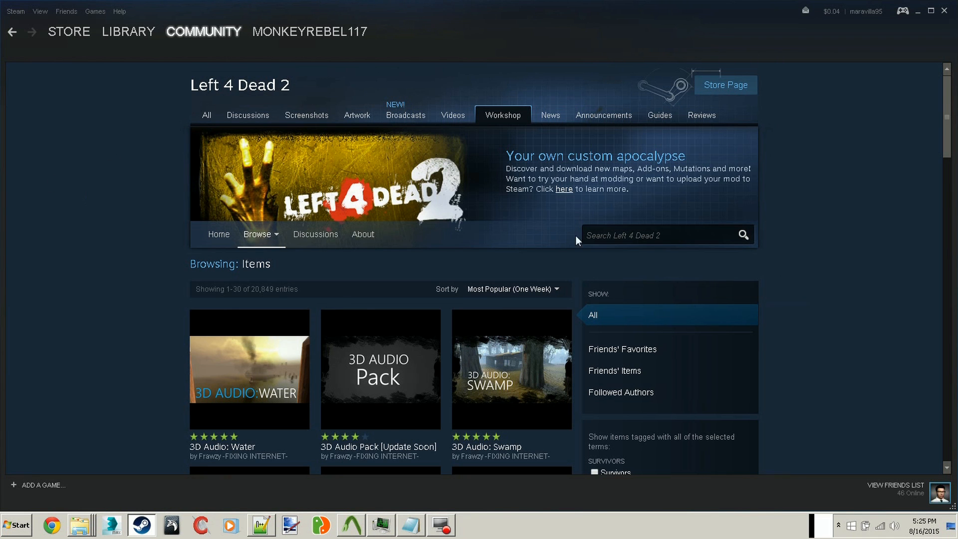
text(He)
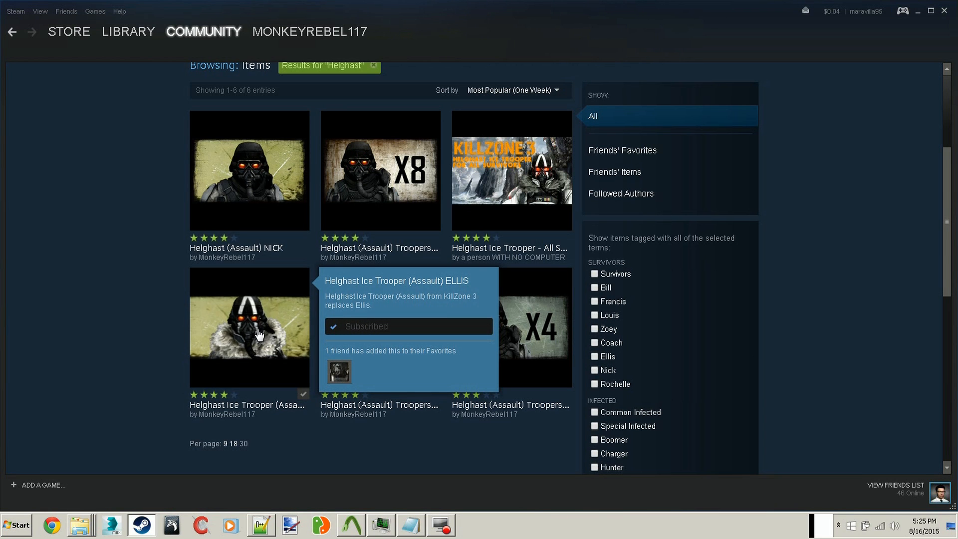
click(249, 327)
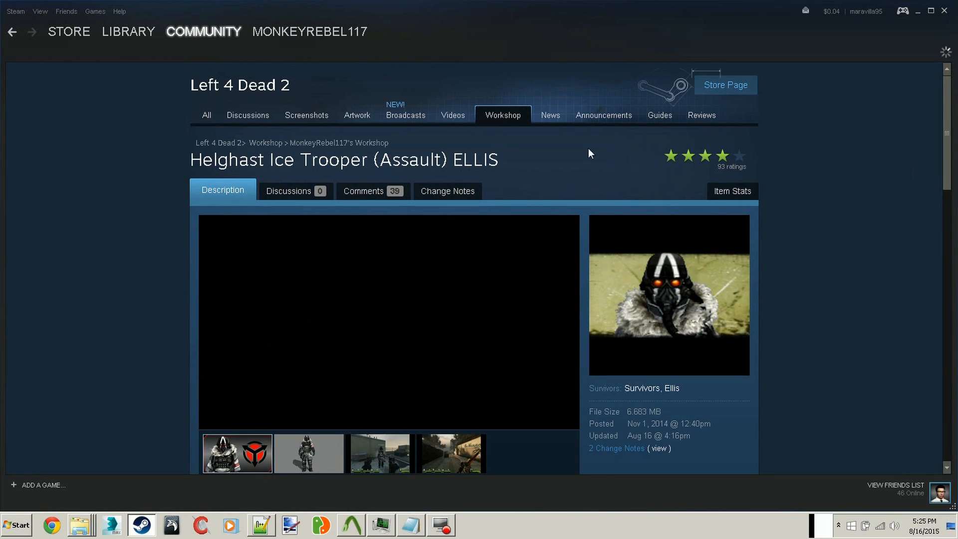
scroll(down, 3)
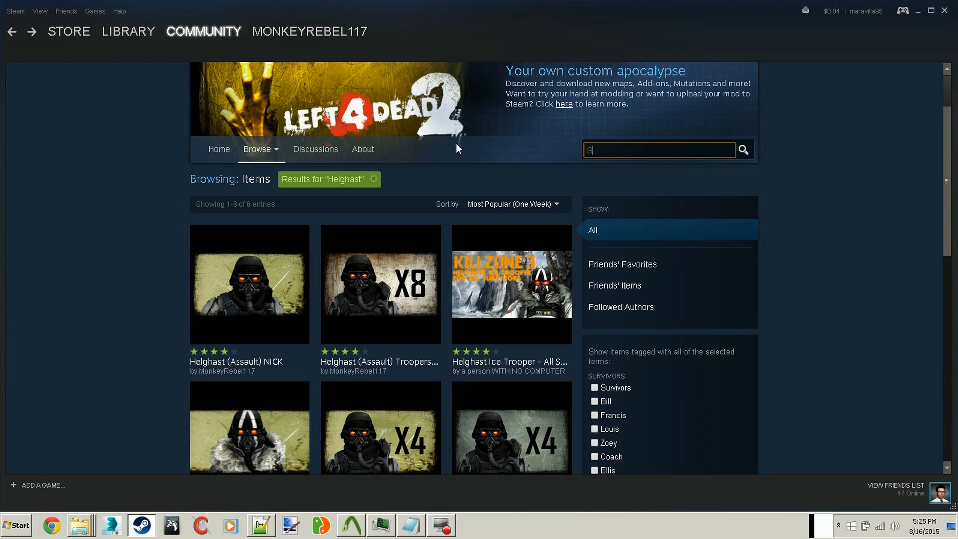
- Search for Gordon Freeman, view the Gordon Freeman (Half-Life) NICK item, then return to the Left 4 Dead 2 library
text(ordon Freeman)
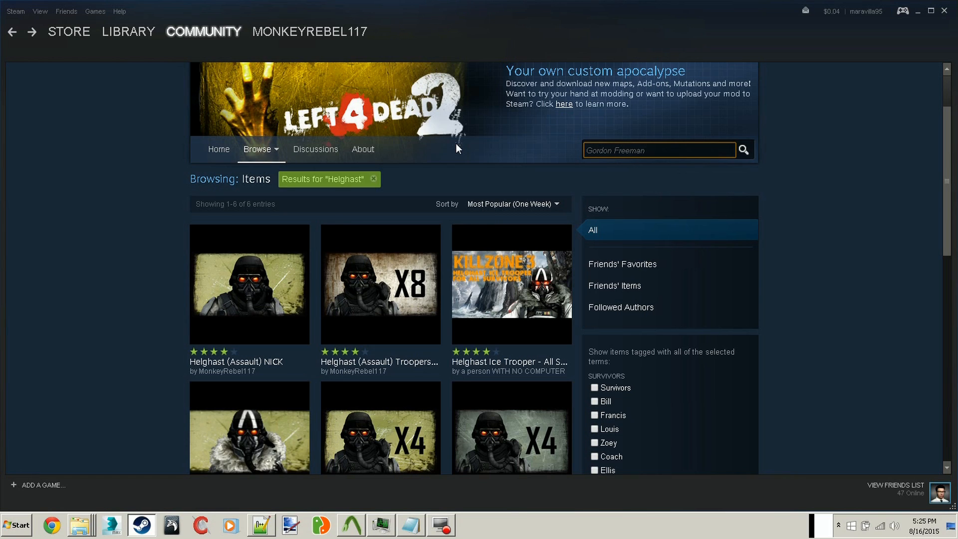
click(743, 149)
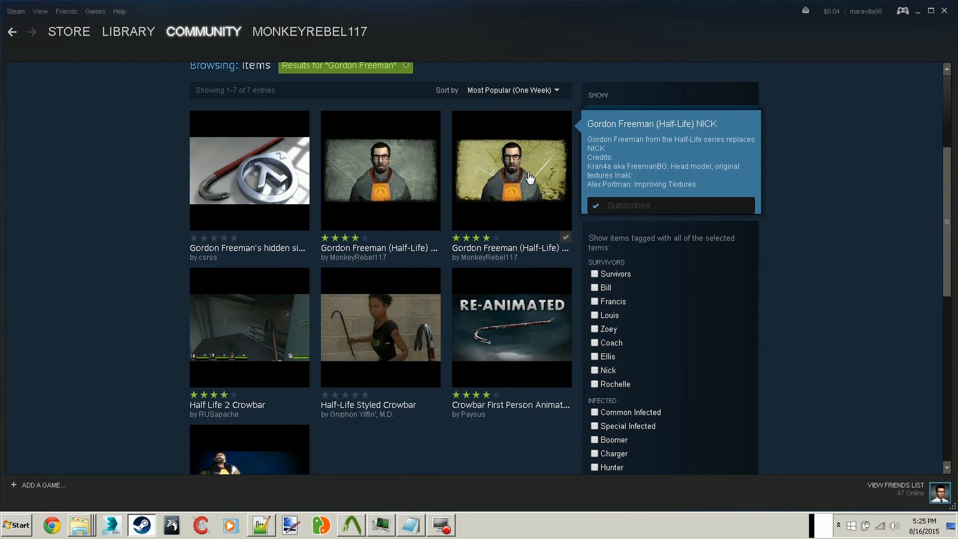
mouse_move(506, 177)
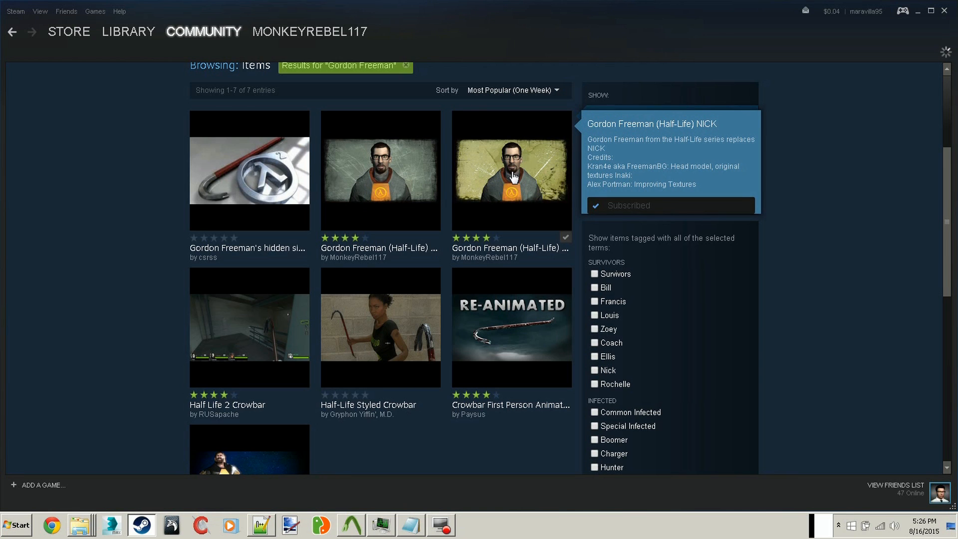
click(511, 170)
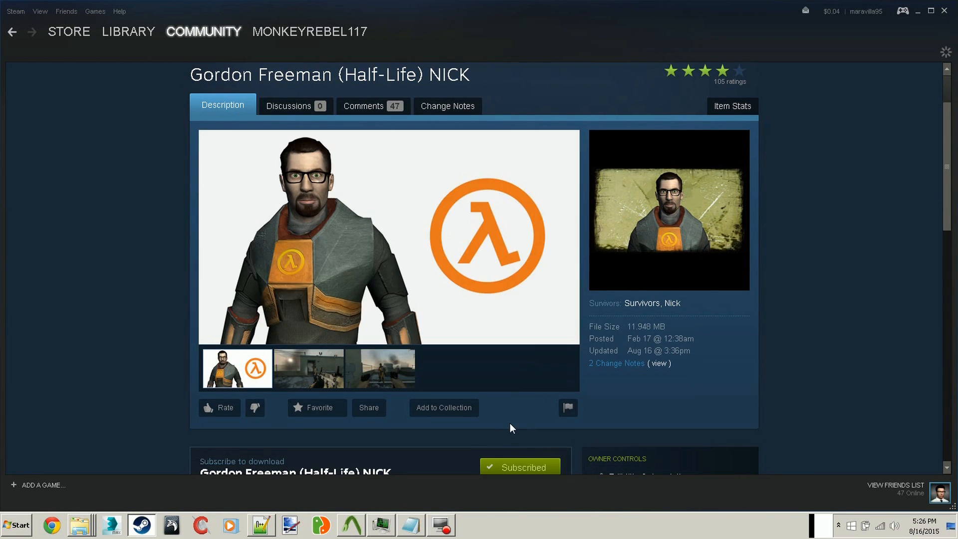
scroll(down, 3)
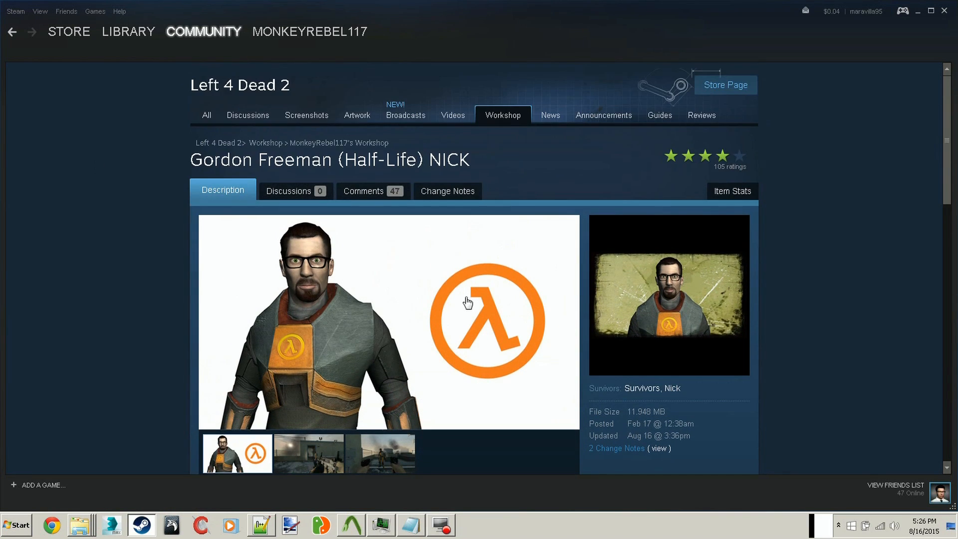
click(128, 31)
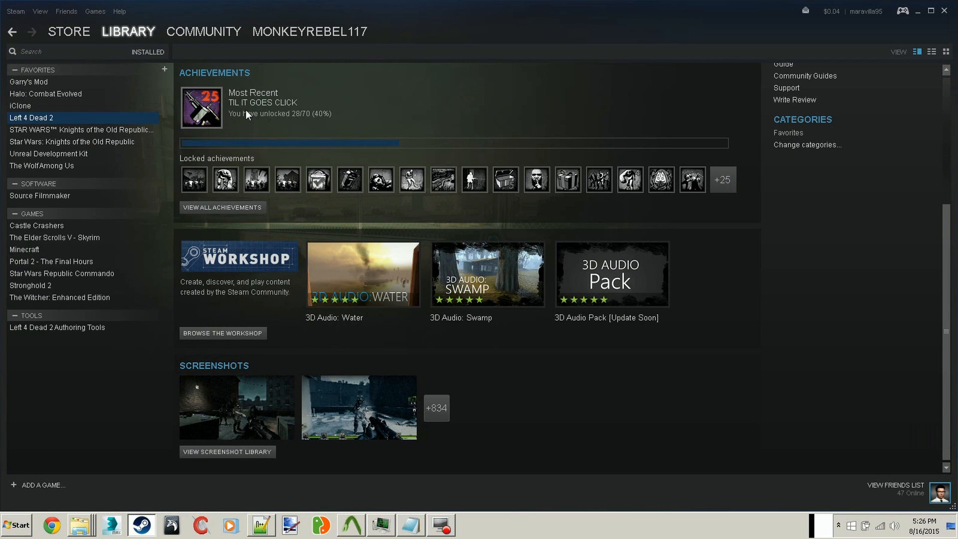
mouse_move(313, 120)
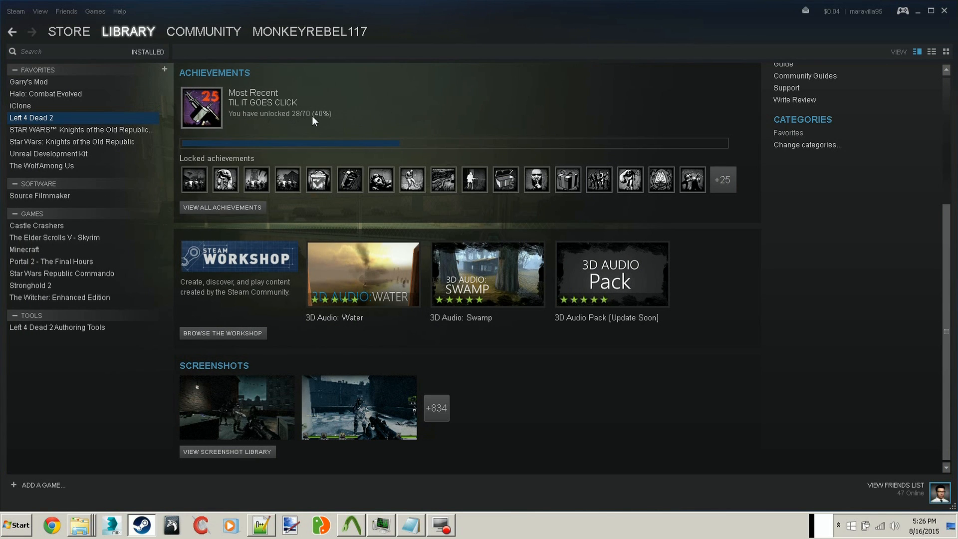
mouse_move(359, 101)
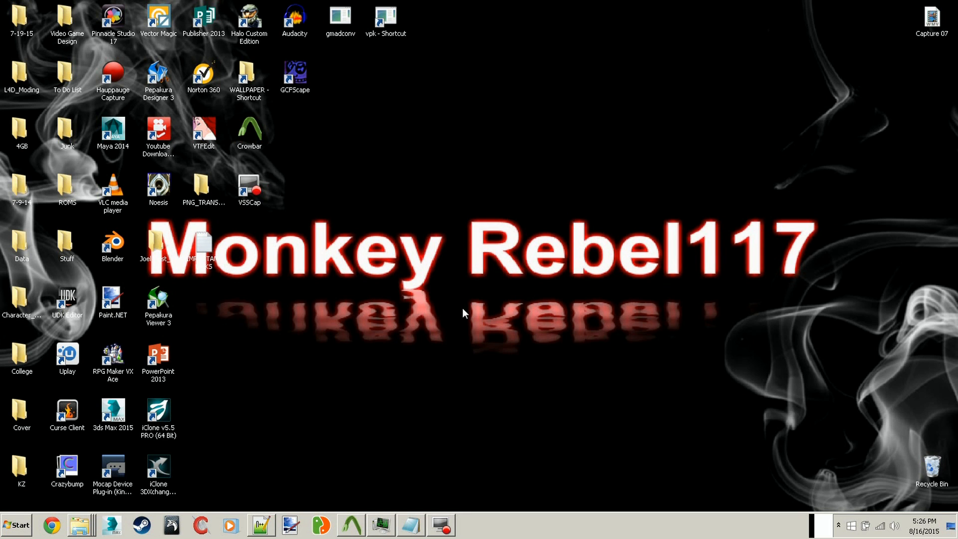
- Browse to Program Files (x86)\Steam\steamapps\common\Left 4 Dead 2\left4dead2\addons\workshop
click(81, 524)
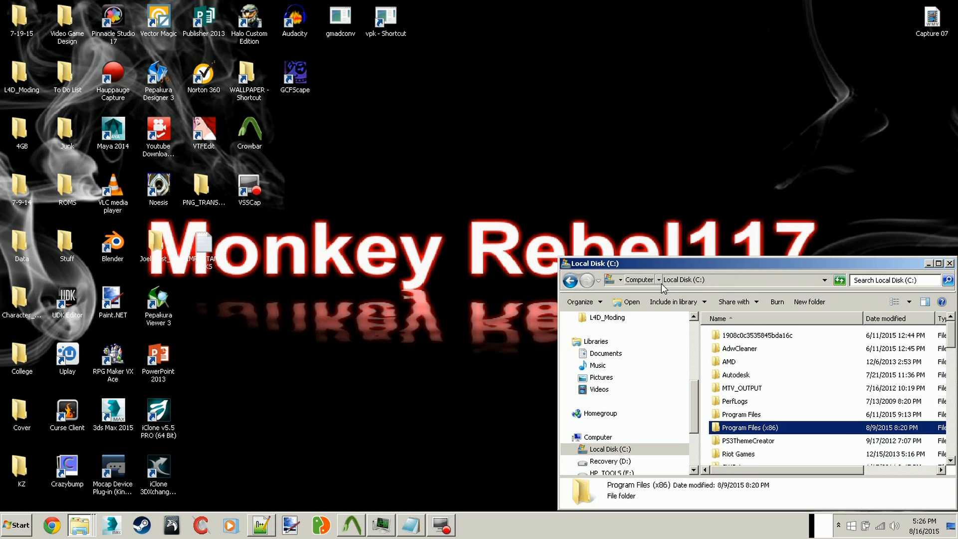
double_click(744, 427)
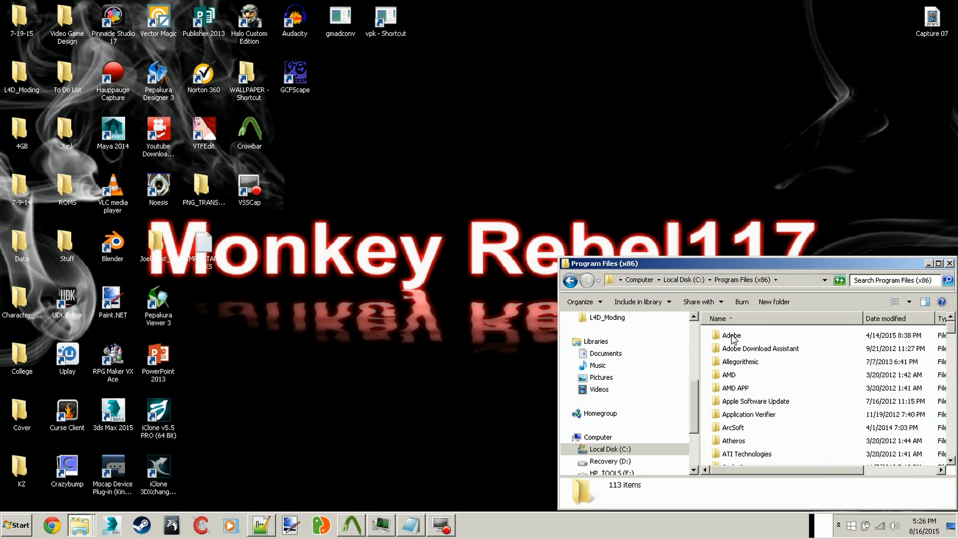
click(754, 400)
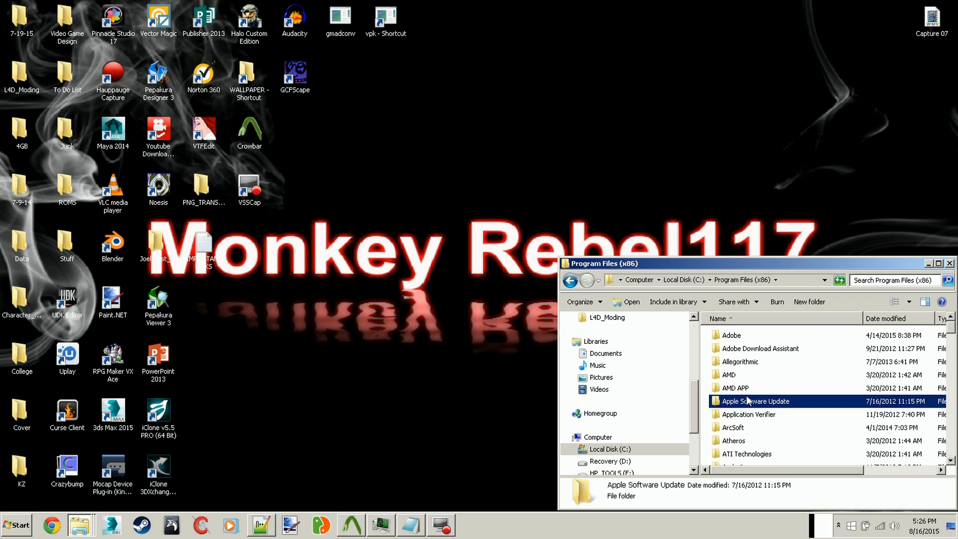
scroll(down, 3)
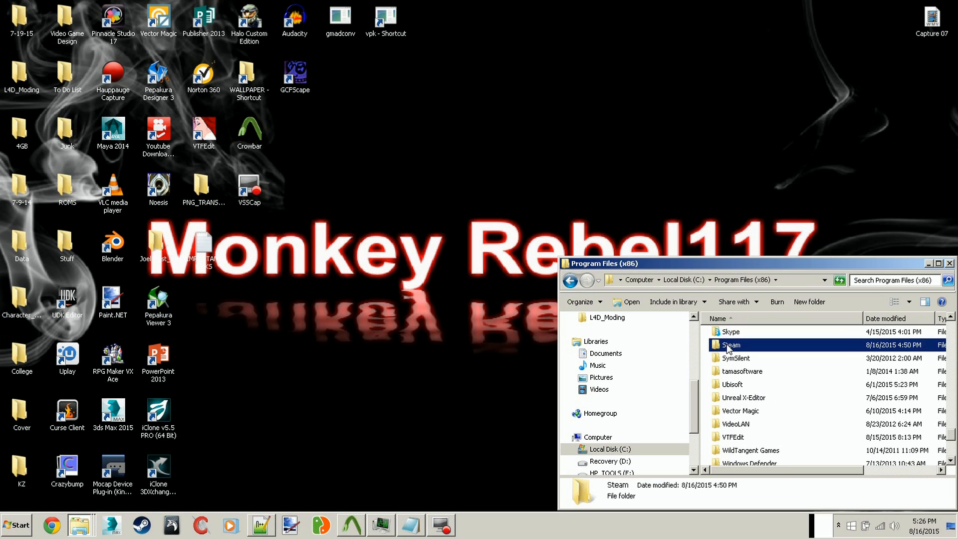
double_click(731, 345)
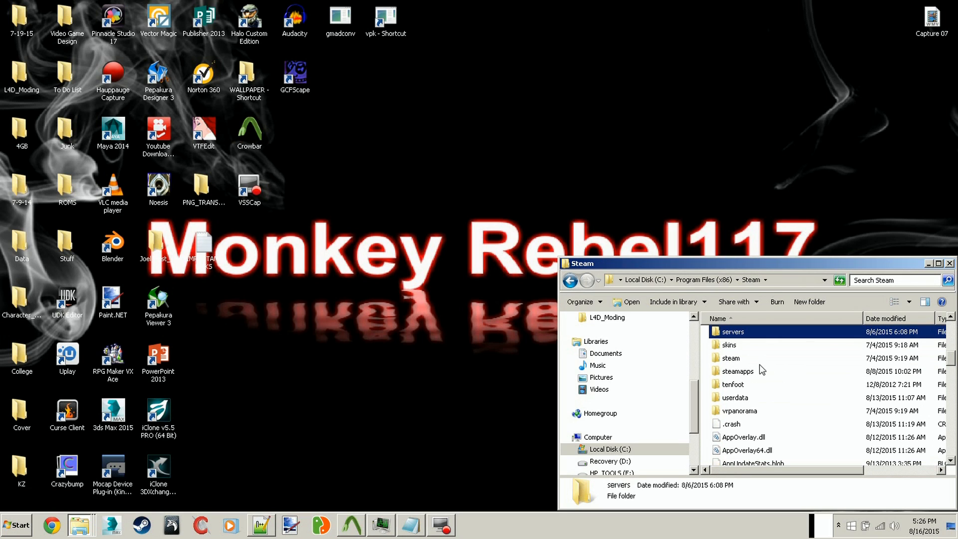
double_click(740, 370)
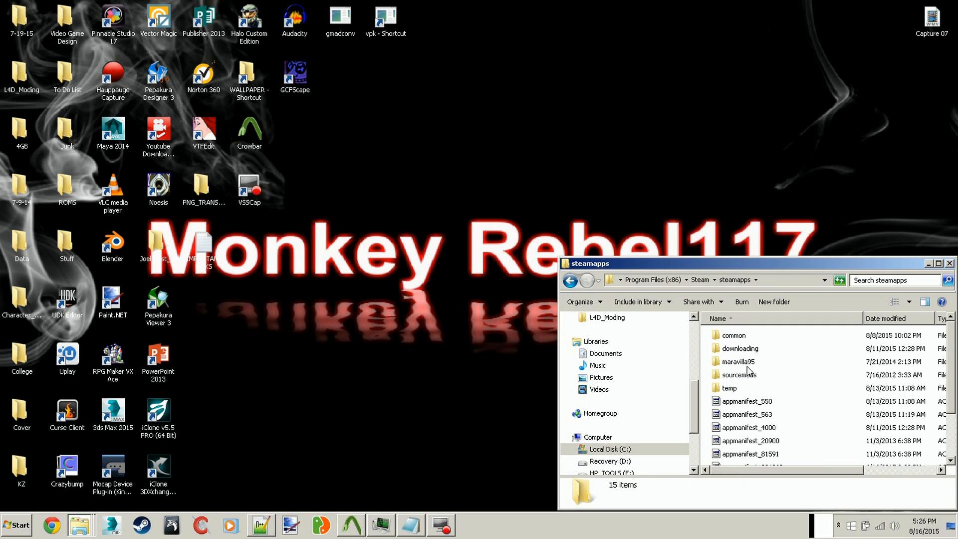
double_click(733, 335)
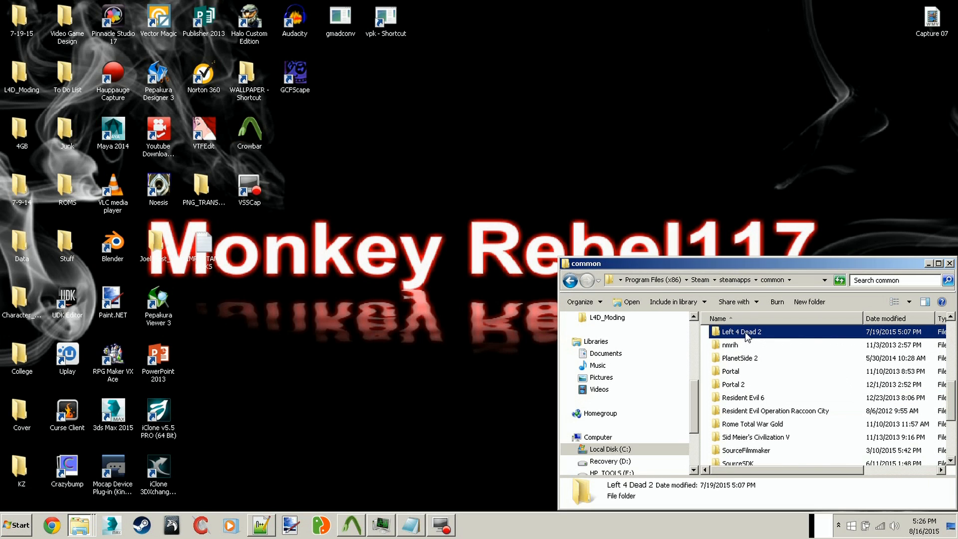
double_click(740, 331)
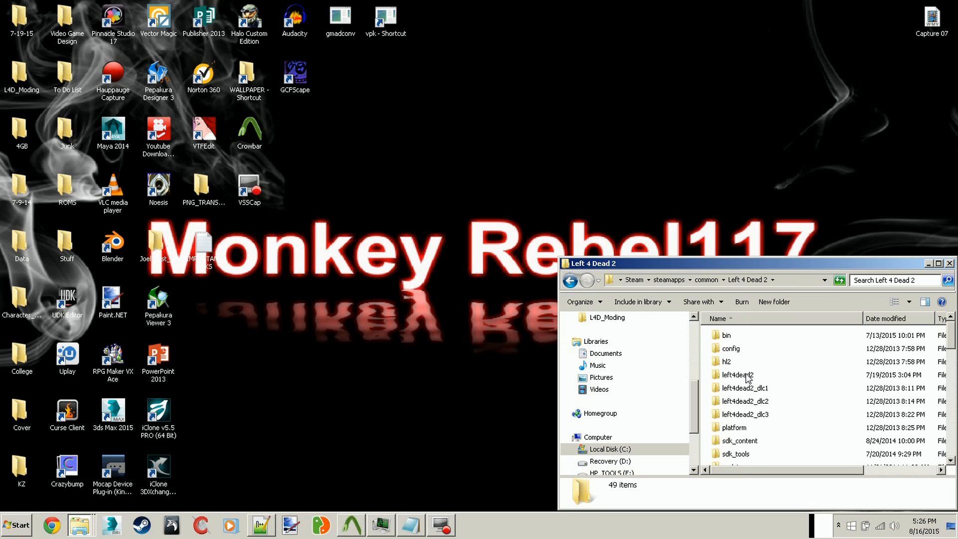
double_click(736, 375)
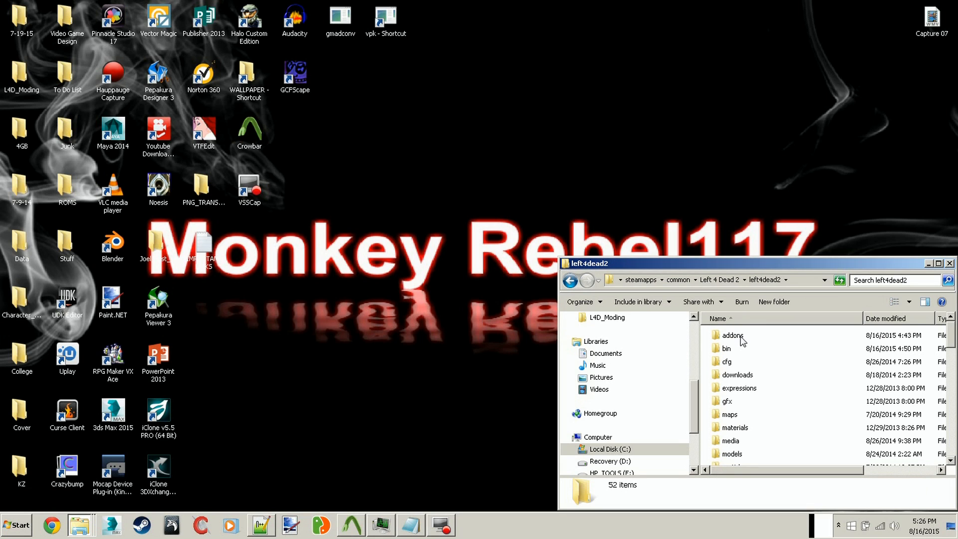
double_click(732, 334)
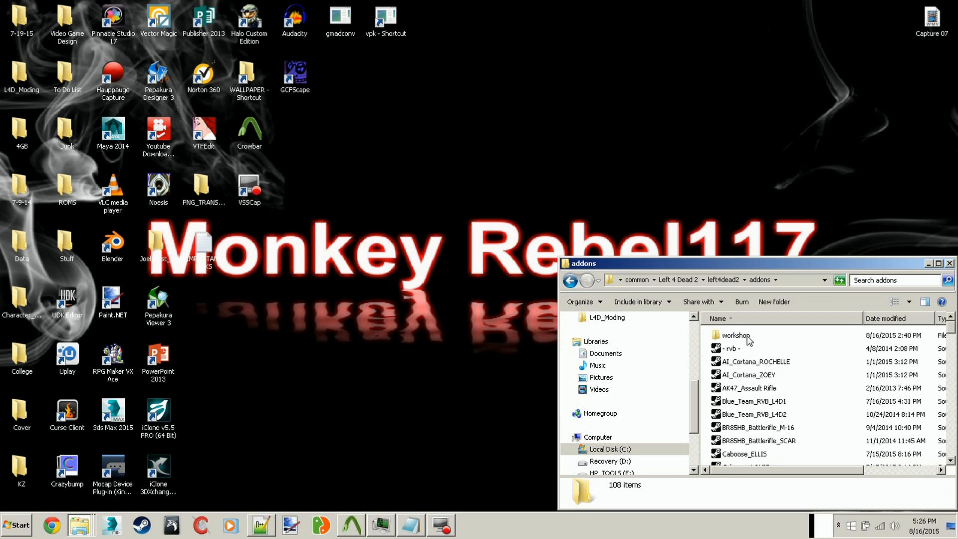
double_click(735, 334)
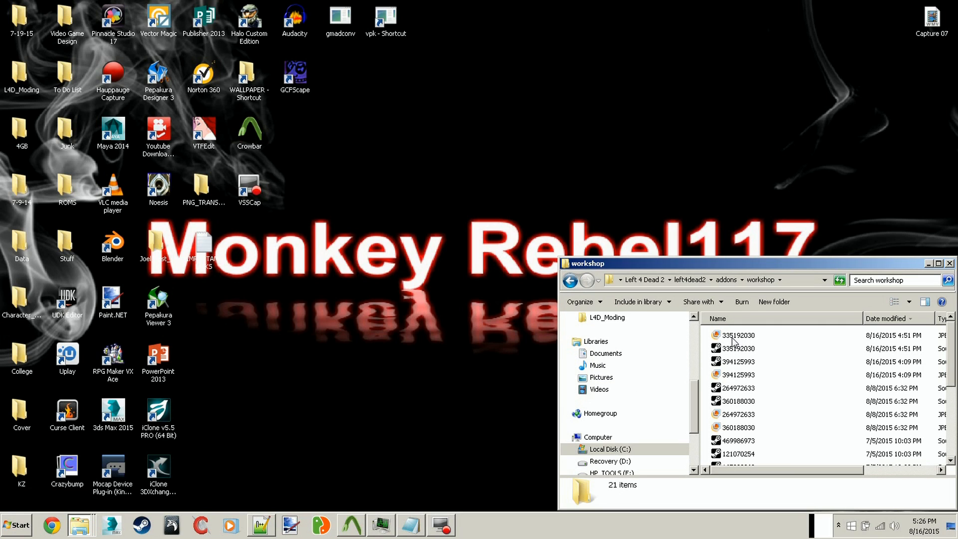
mouse_move(744, 343)
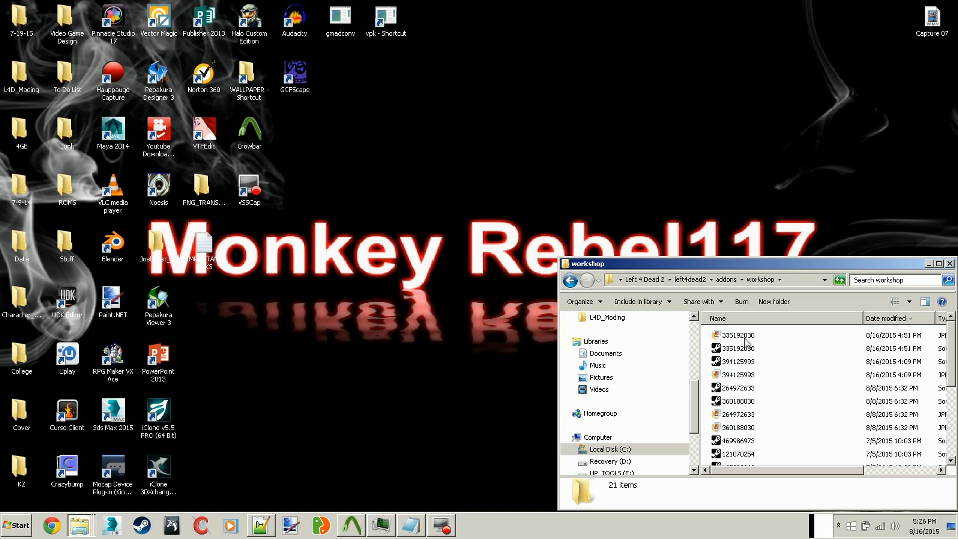
mouse_move(741, 384)
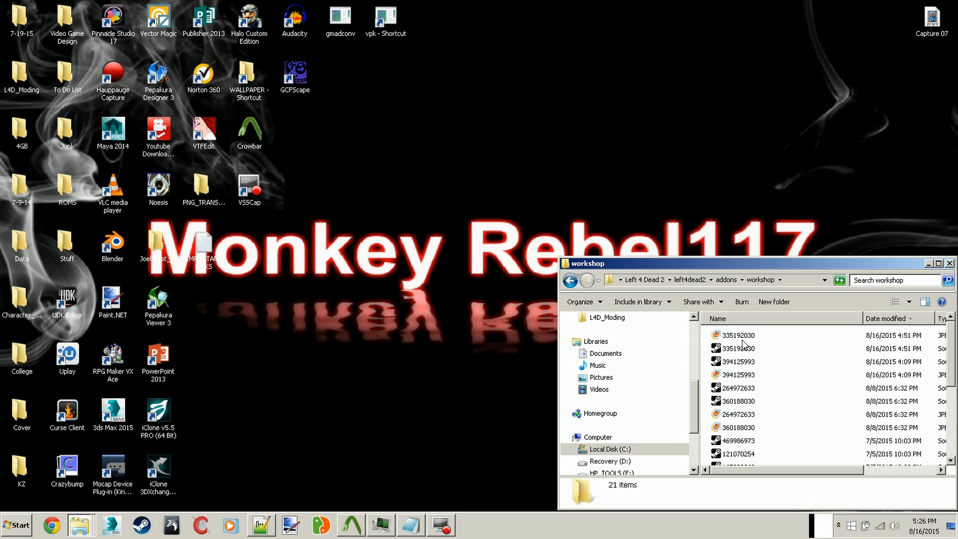
mouse_move(743, 343)
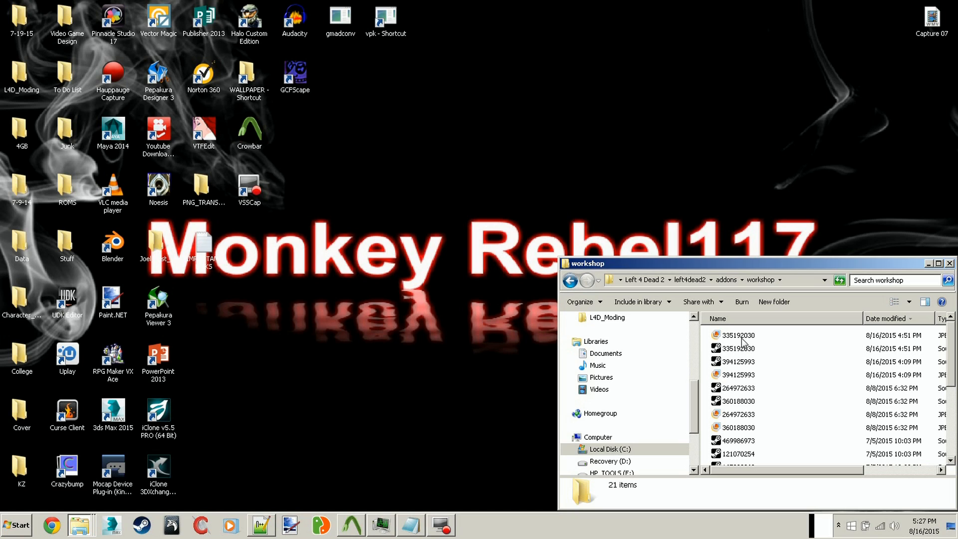
mouse_move(751, 342)
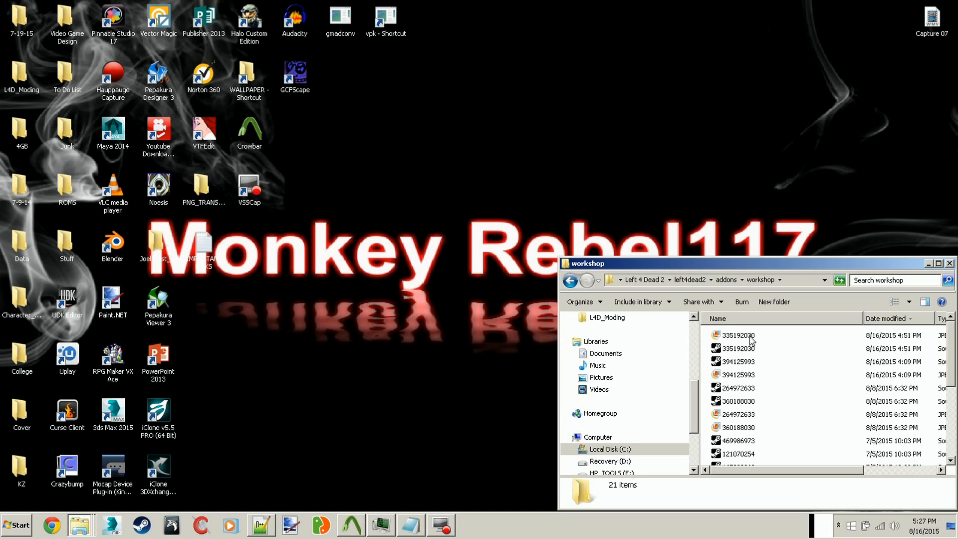
click(736, 335)
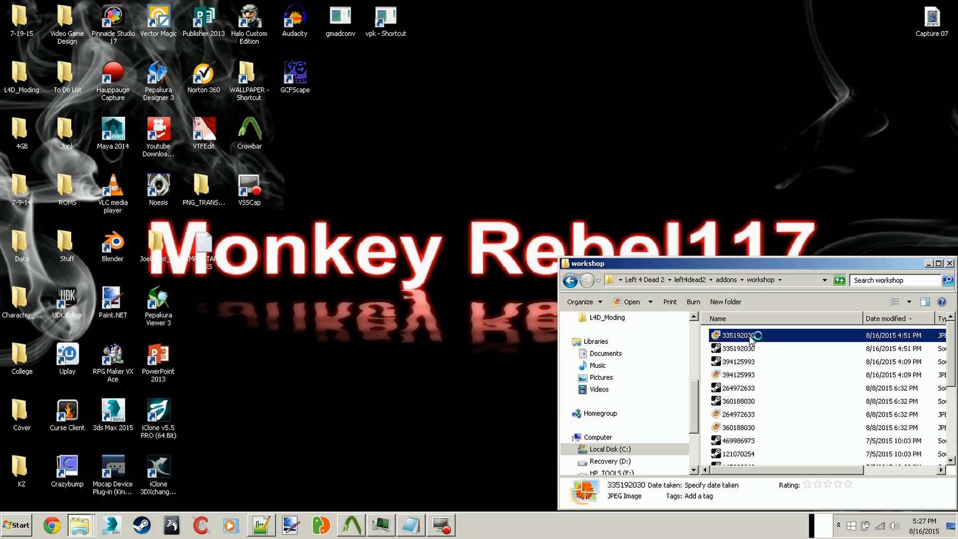
double_click(737, 335)
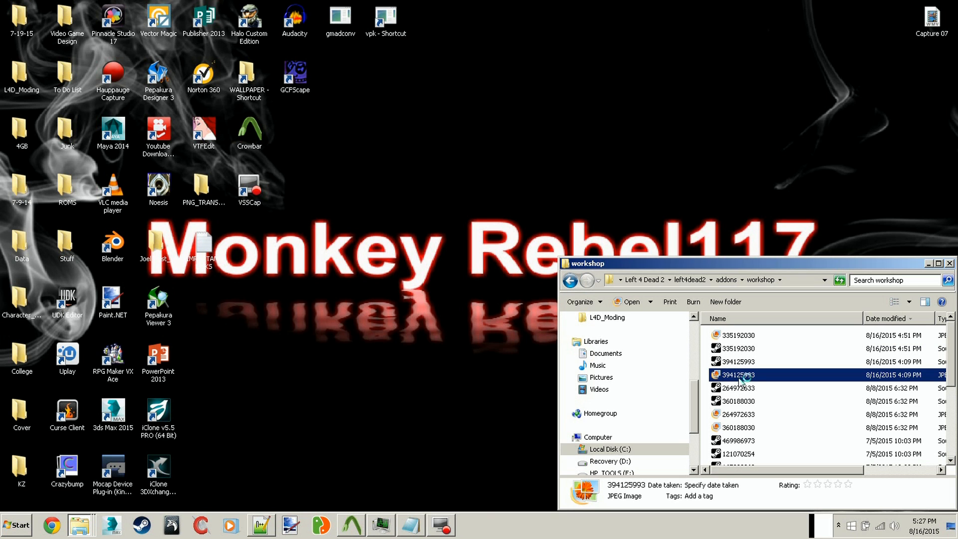
double_click(737, 375)
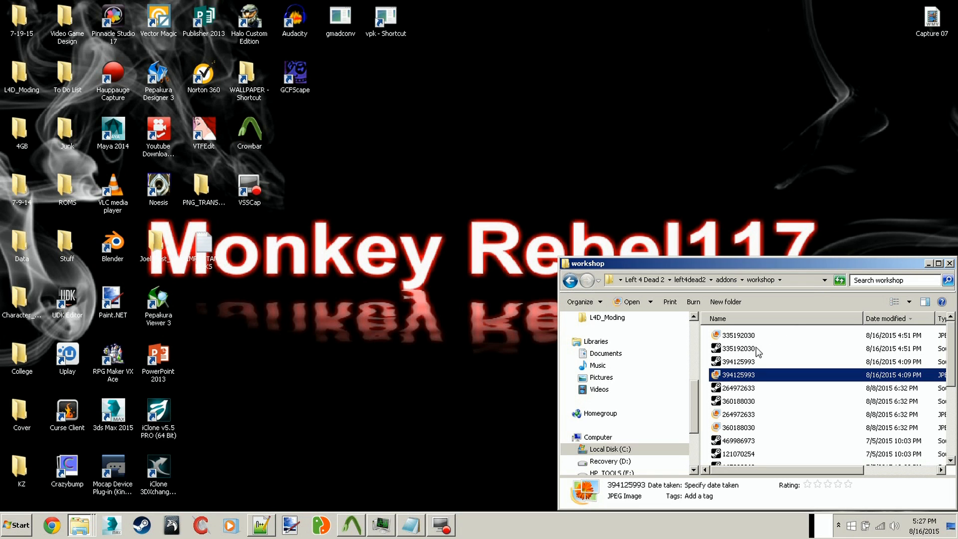
- Copy add-ons 335192030 and 394125993 to the desktop and rename the first starting with 'Ice'
click(737, 348)
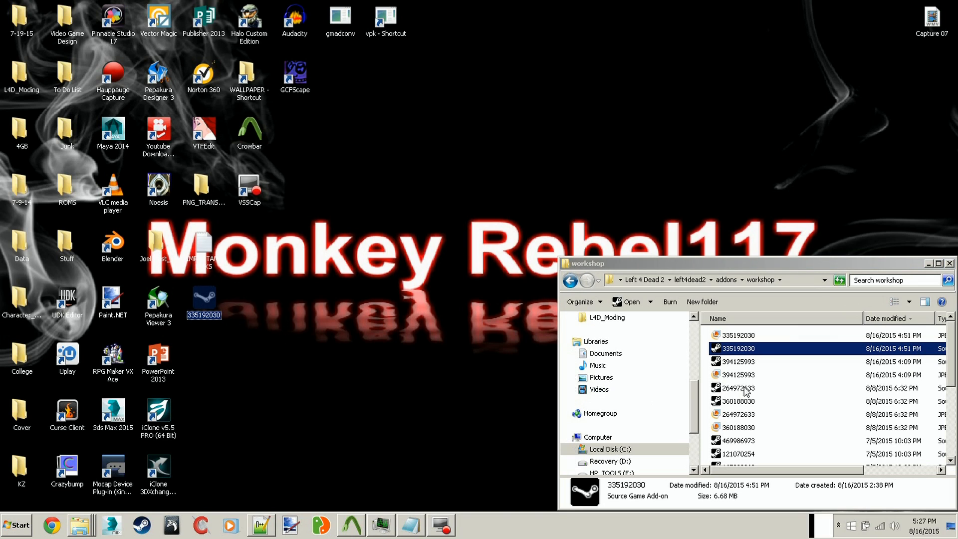
click(738, 361)
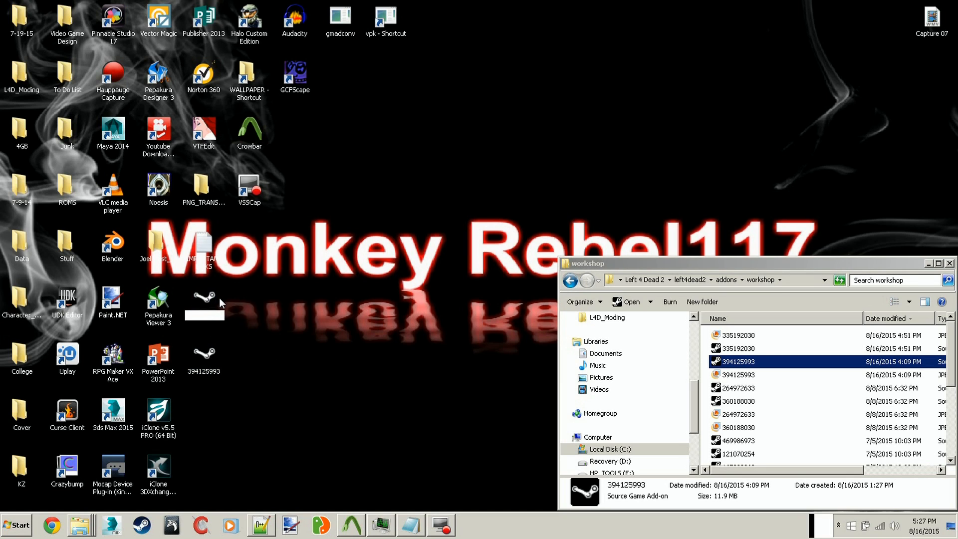
text(Ice)
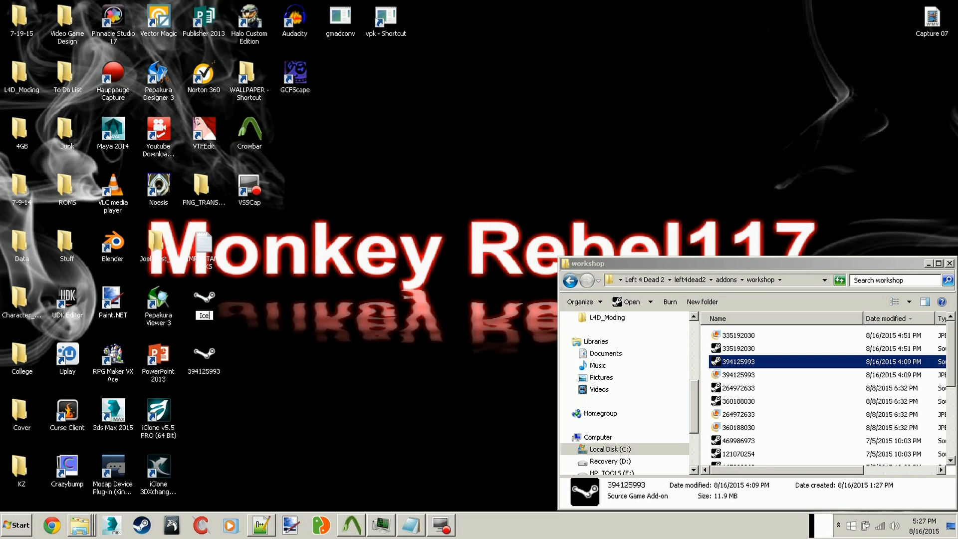
click(203, 294)
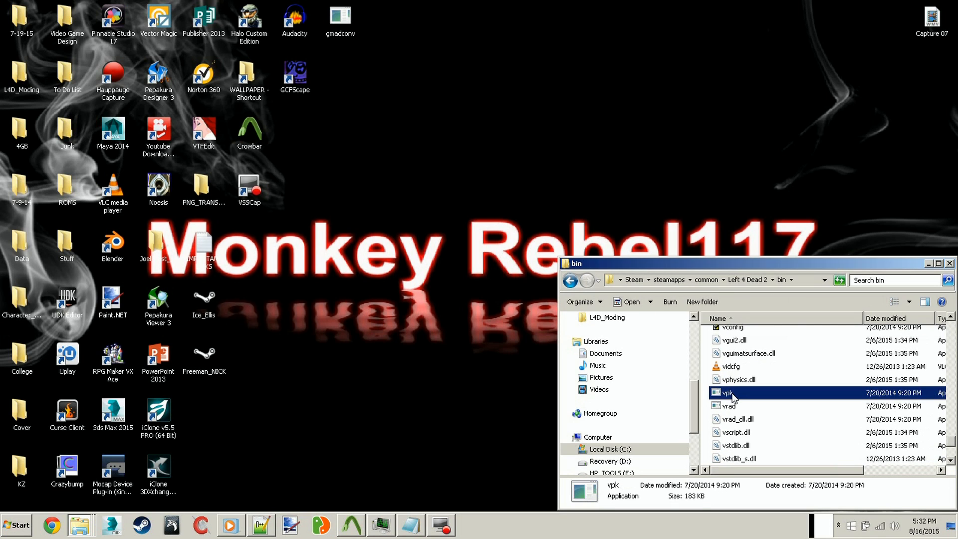
- Create a desktop shortcut to vpk.exe and unpack the Ice_Ellis add-on with it
right_click(727, 392)
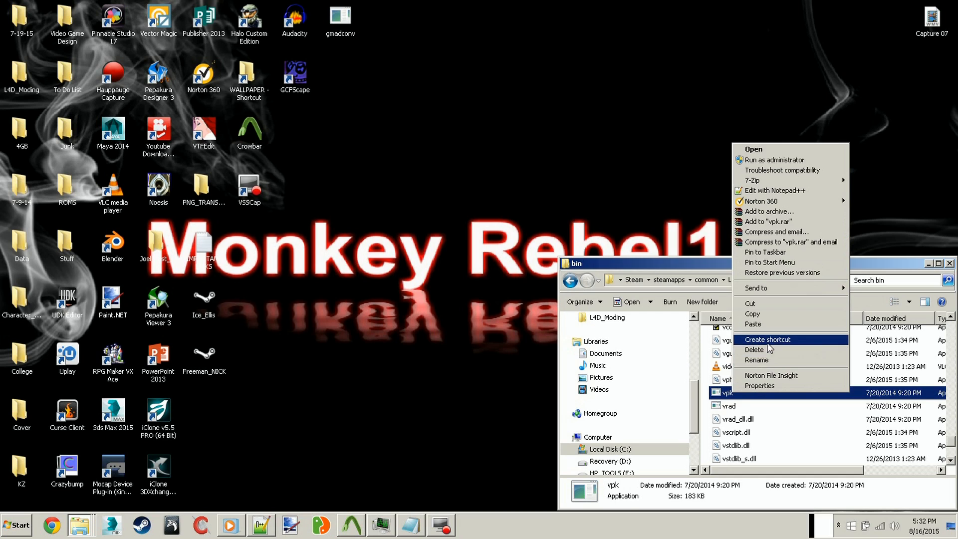
click(769, 340)
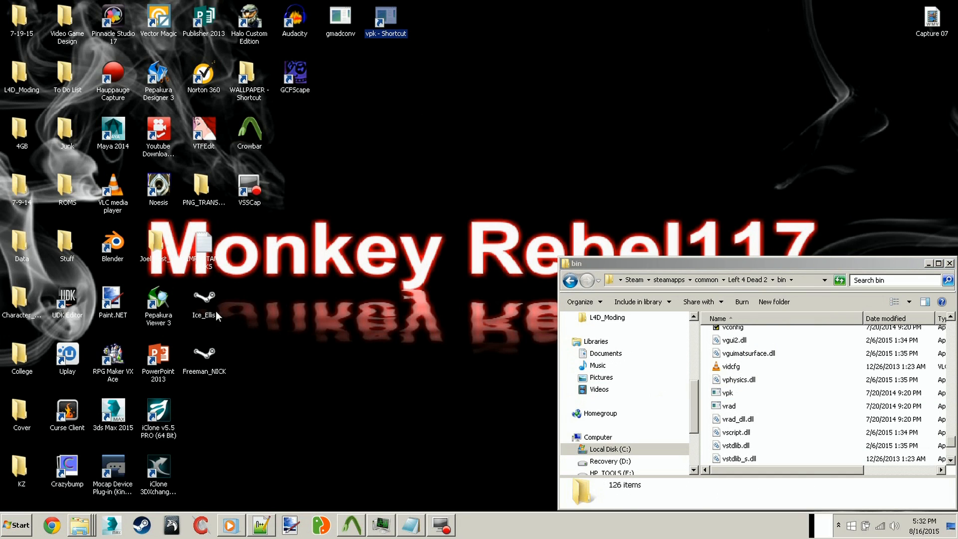
click(204, 306)
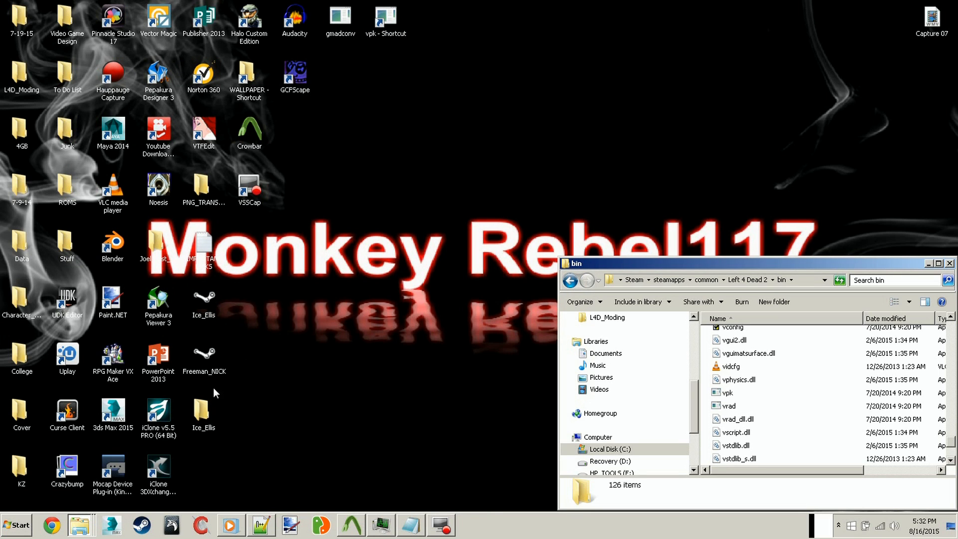
mouse_move(224, 337)
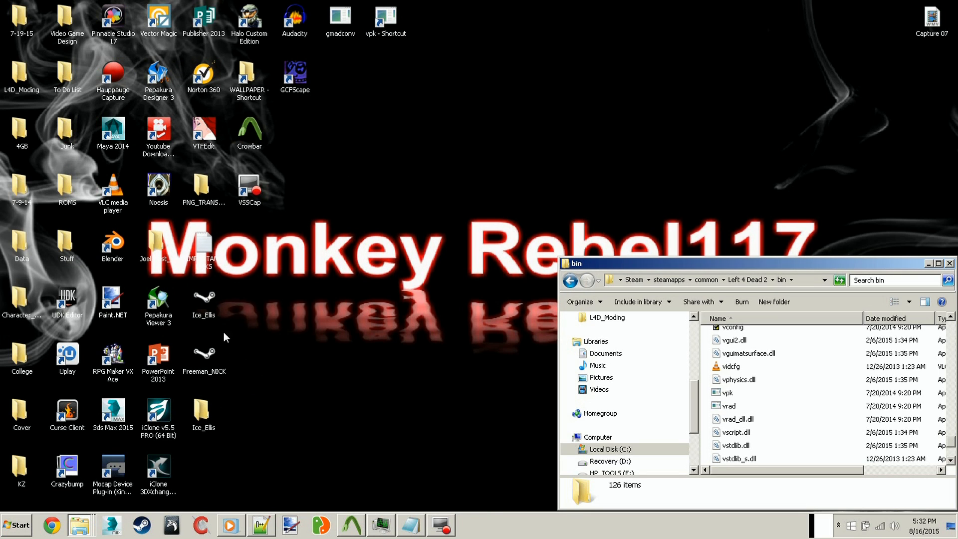
mouse_move(213, 364)
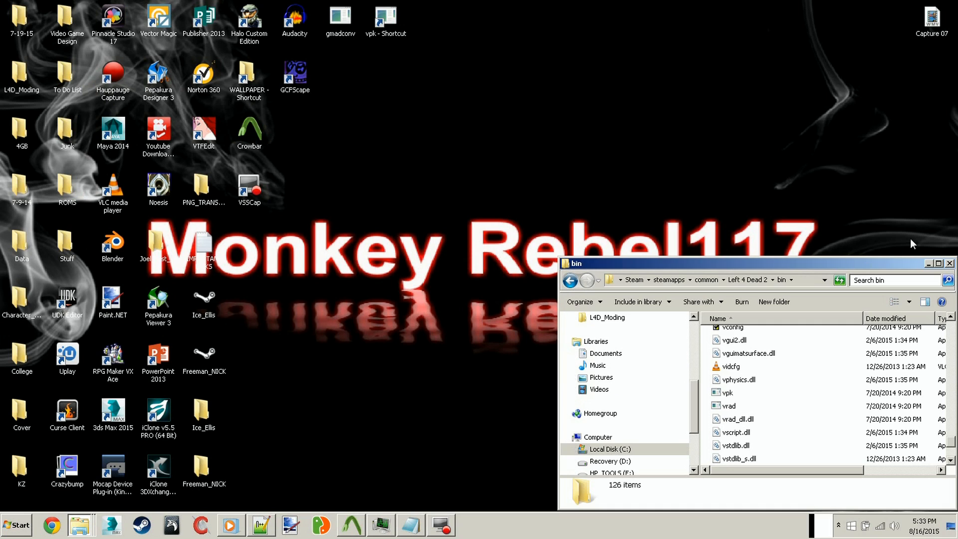
- Open the Ice_Ellis and Freeman_NICK folders and view NICK's addoninfo file in Notepad
click(948, 264)
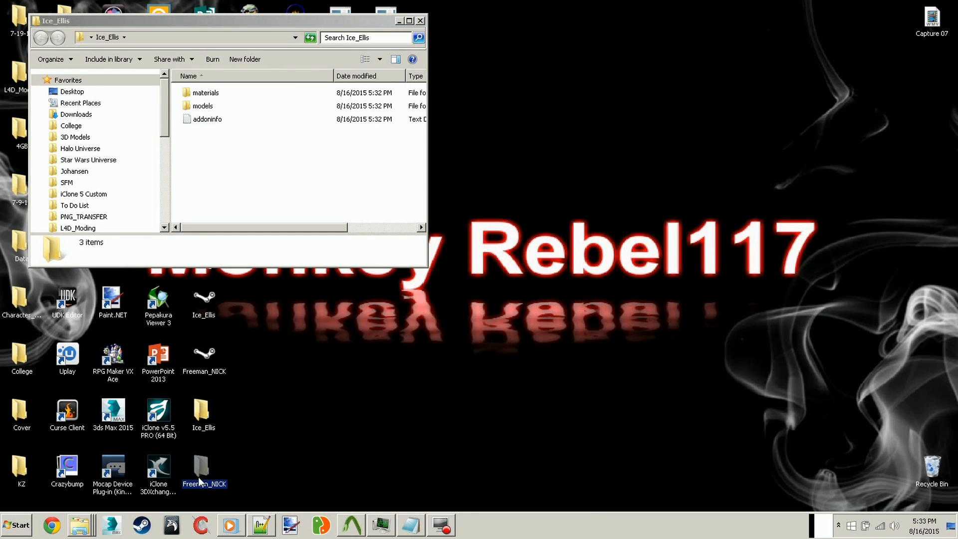
double_click(204, 468)
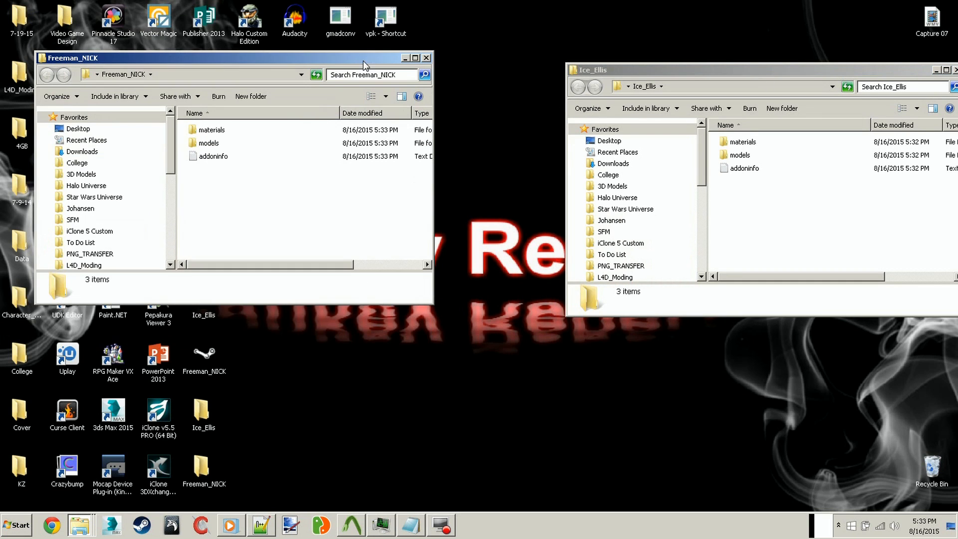
mouse_move(765, 195)
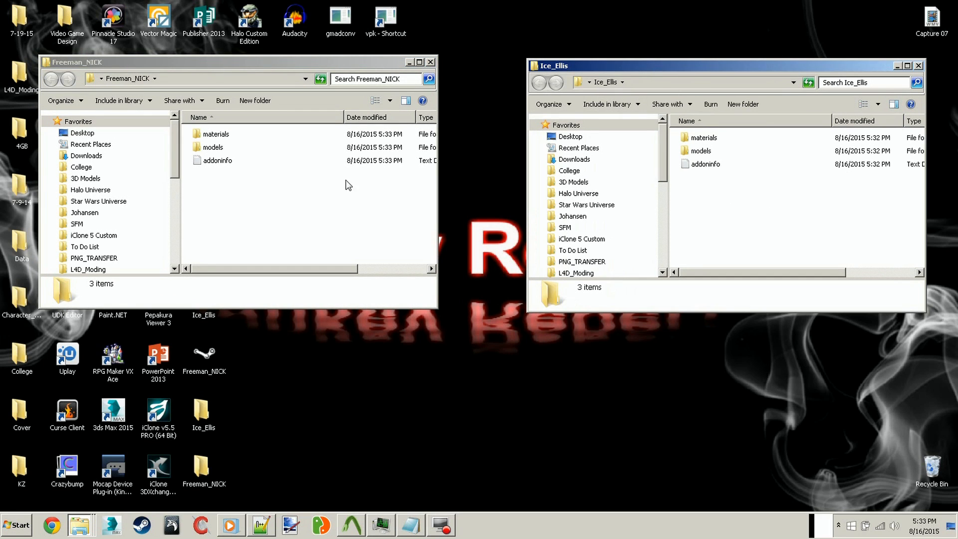
click(212, 147)
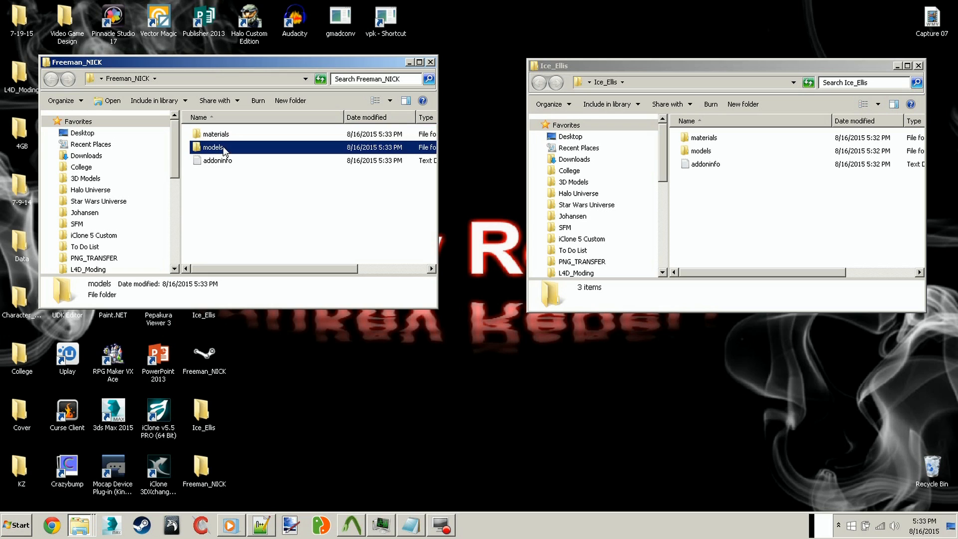
click(248, 191)
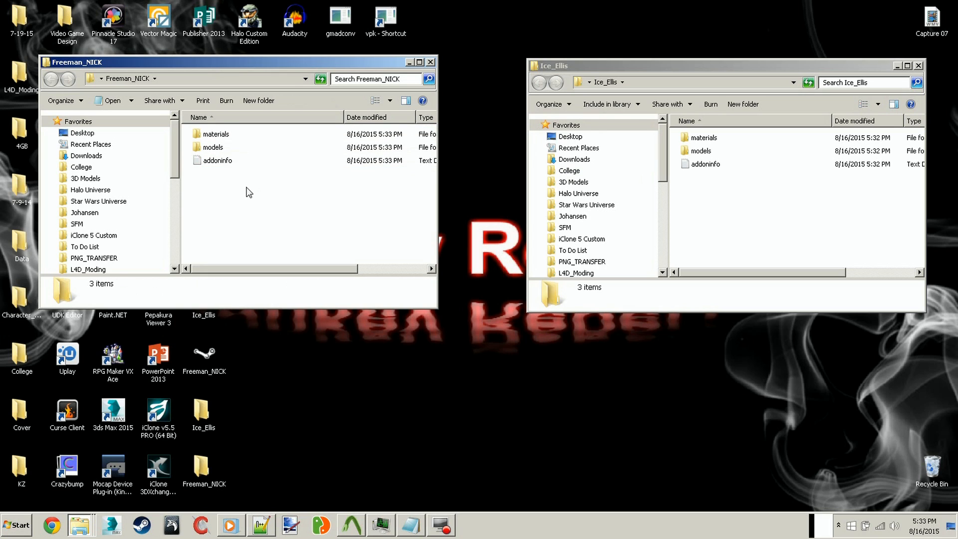
double_click(217, 160)
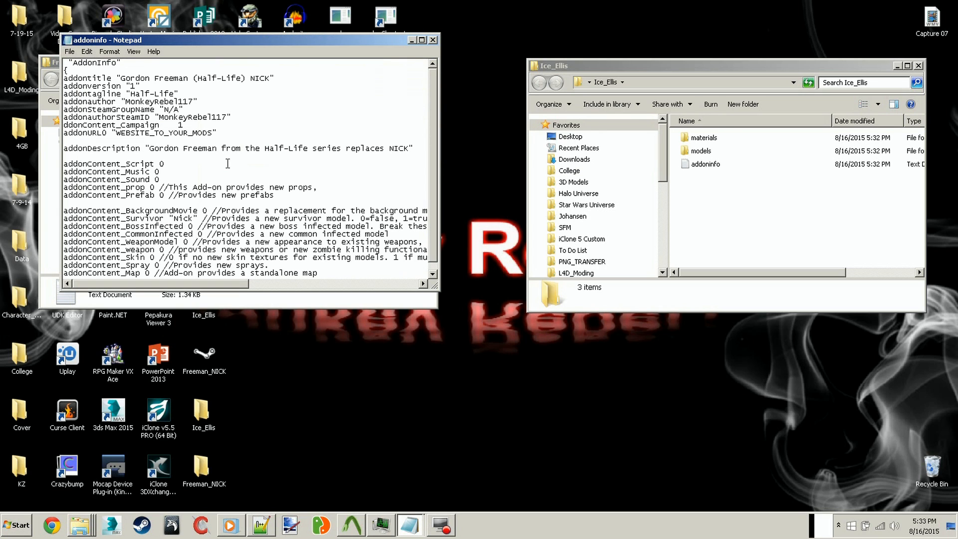